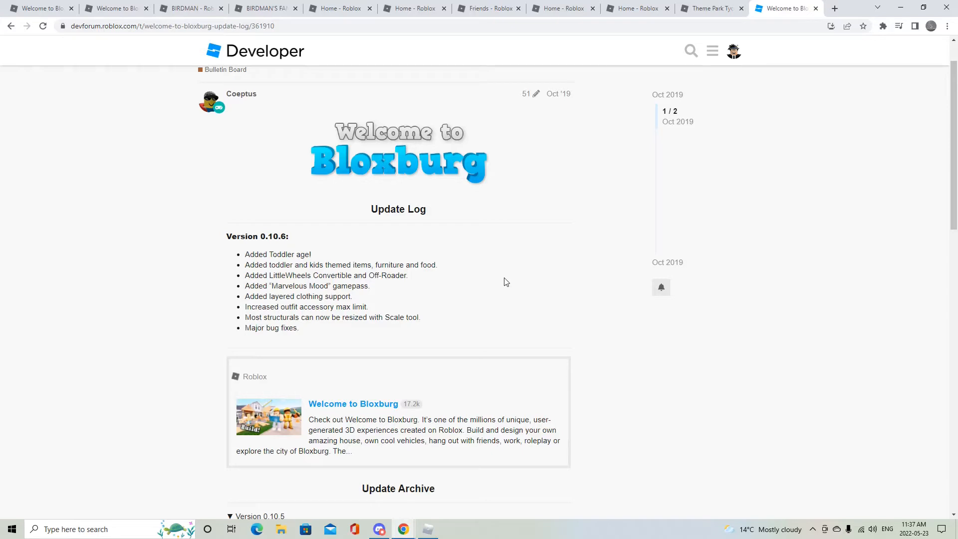
mouse_move(463, 275)
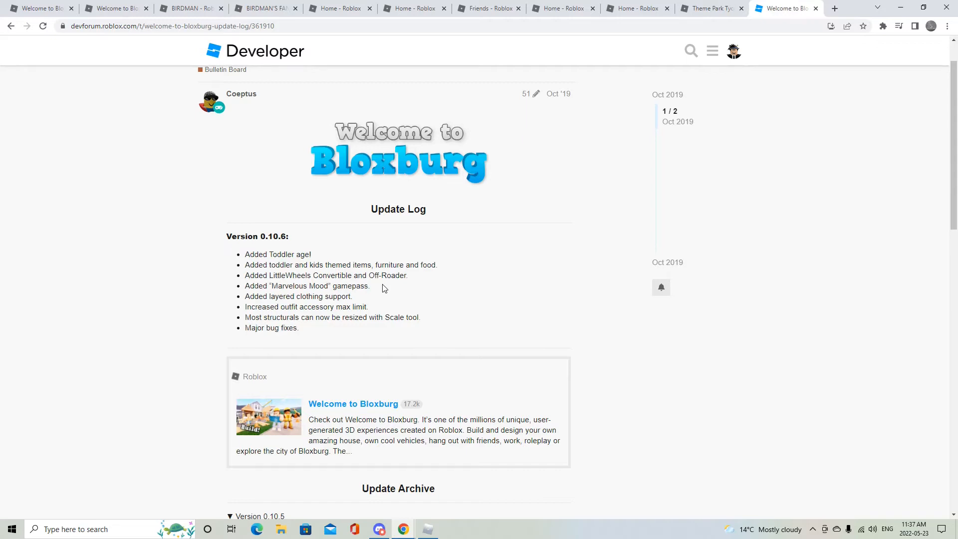
mouse_move(249, 263)
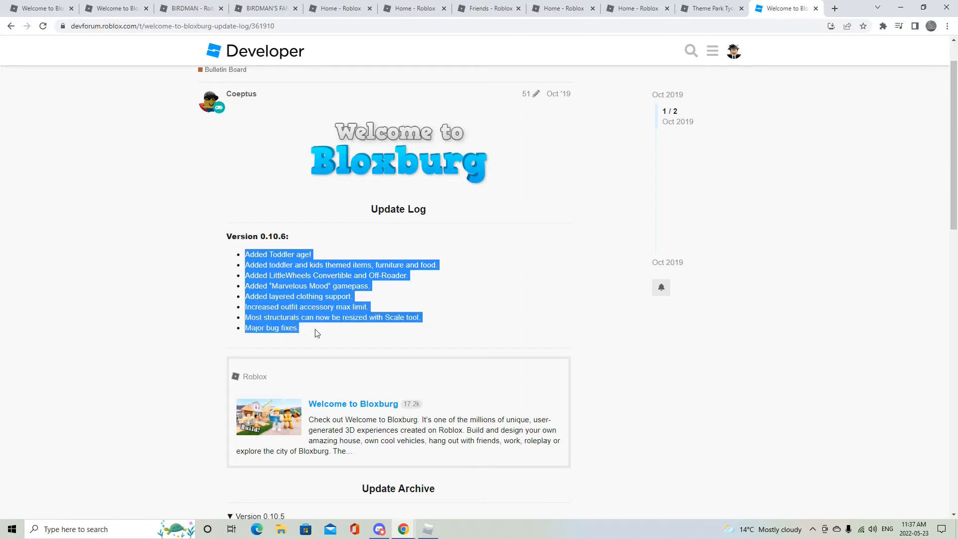
mouse_move(440, 295)
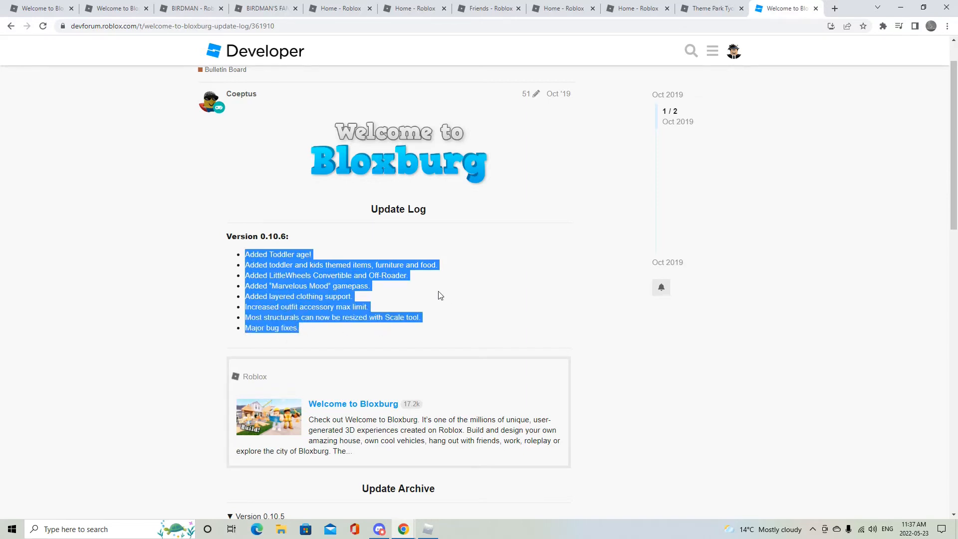
- Read the Scale tool resizing note and the Marvelous Mood gamepass line, highlighting each
click(423, 323)
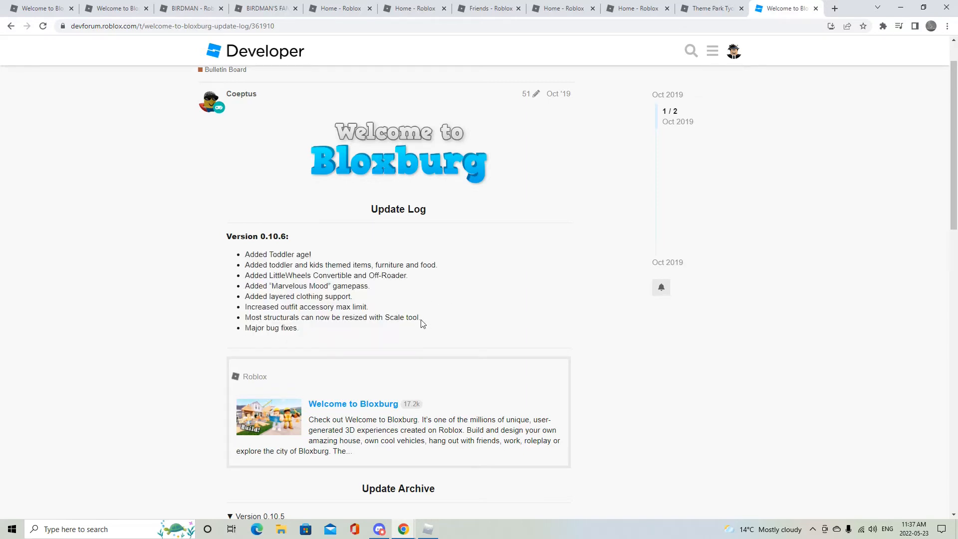
drag(280, 306, 420, 317)
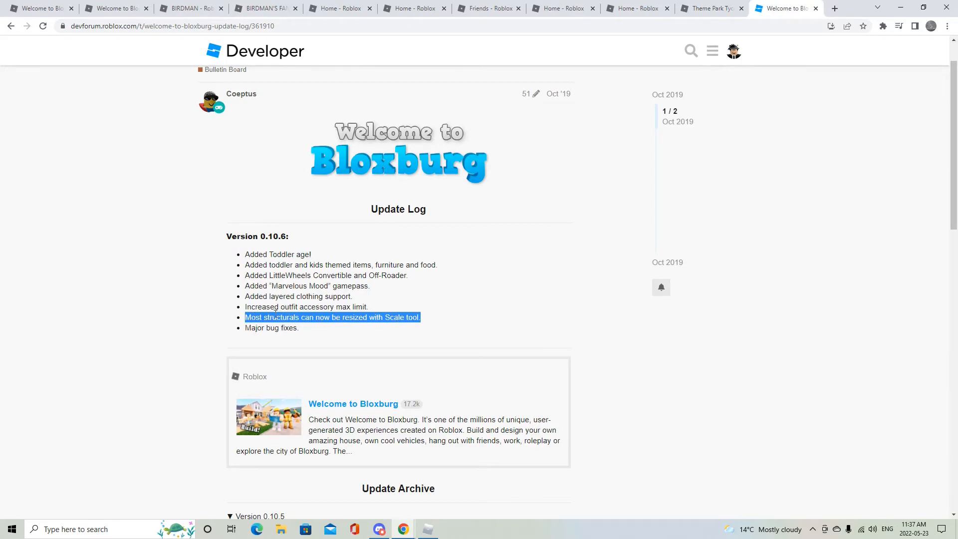
mouse_move(358, 300)
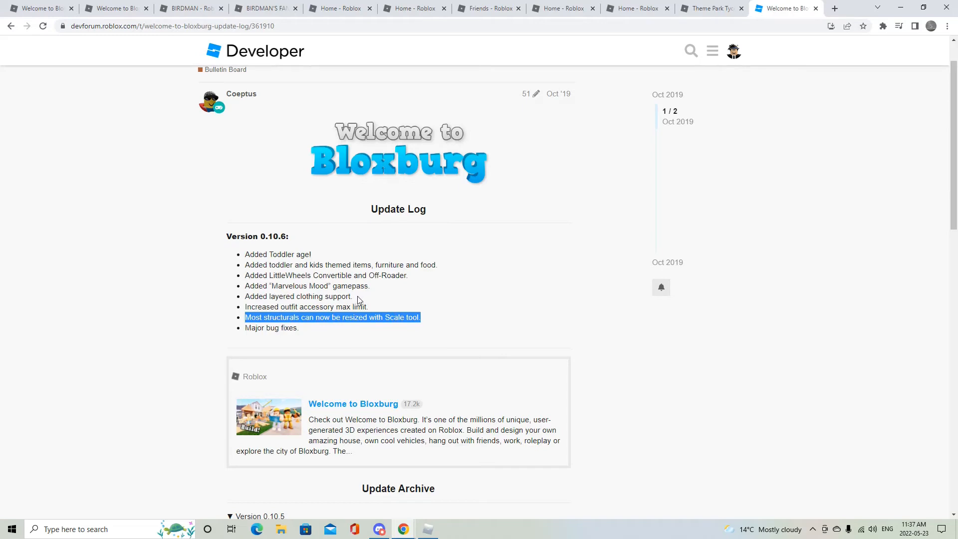
click(358, 290)
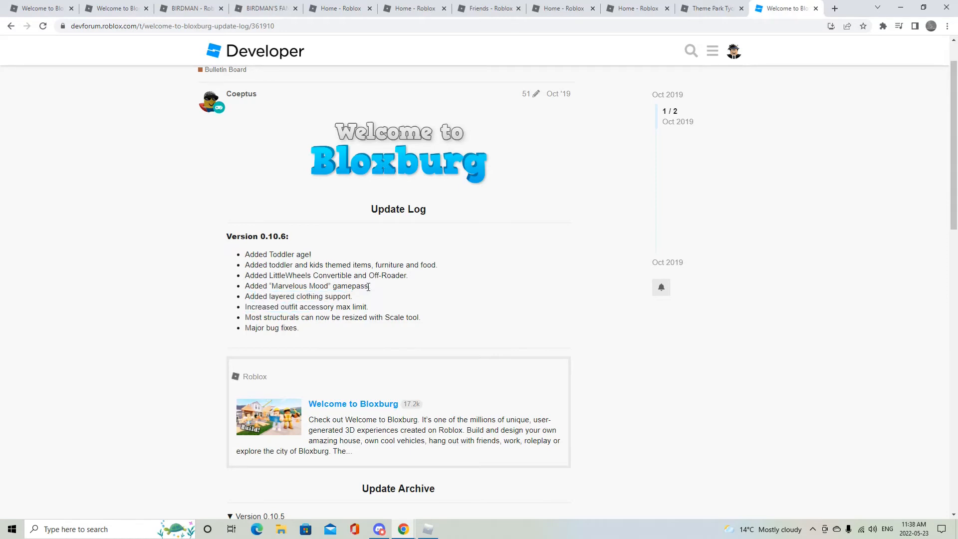
triple_click(307, 286)
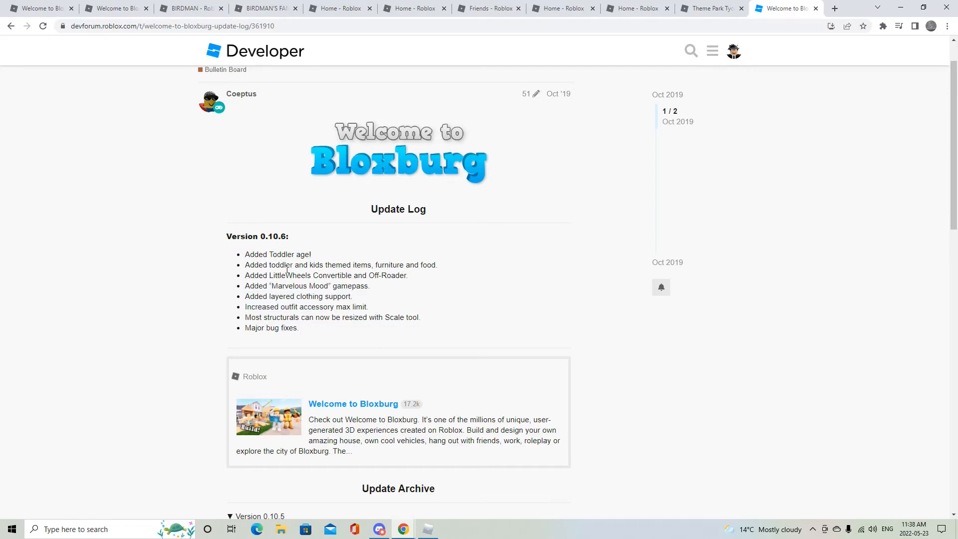
- Read the archive's shelves, plot selection, interface improvements and bug fixes entries, highlighting them
scroll(down, 3)
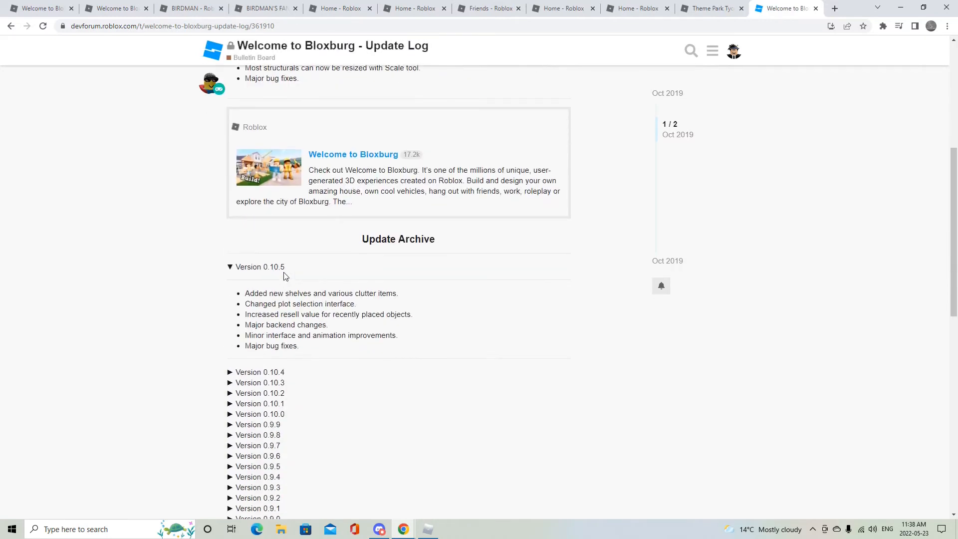
scroll(down, 3)
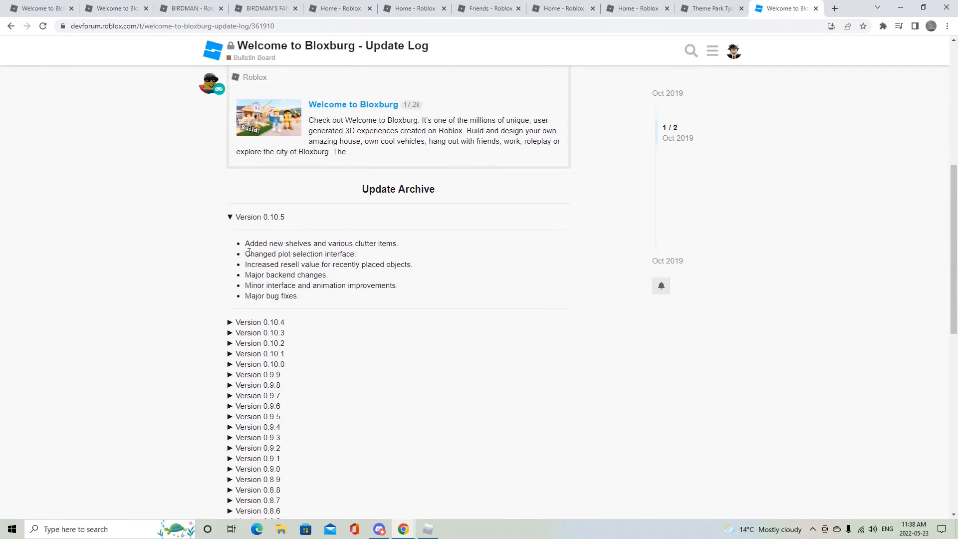
drag(246, 244, 273, 253)
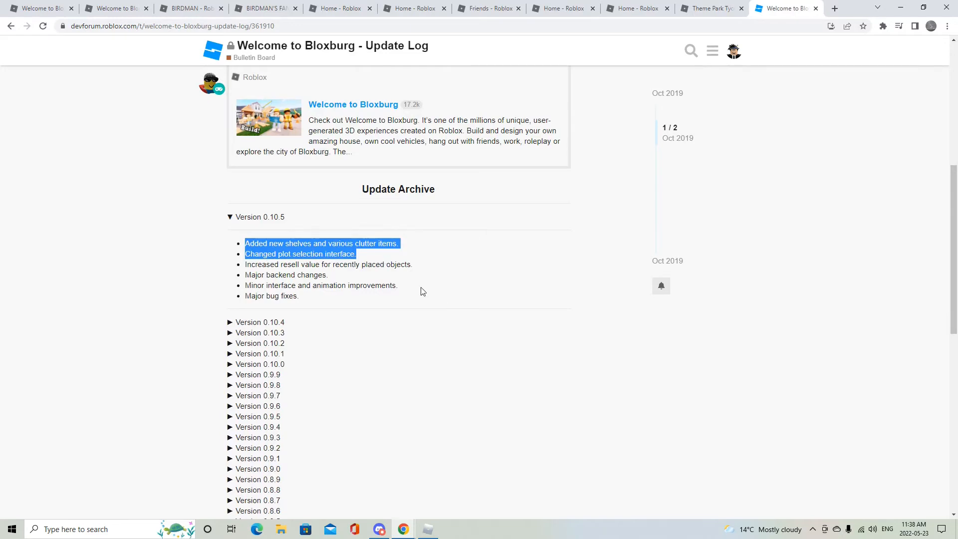
mouse_move(354, 283)
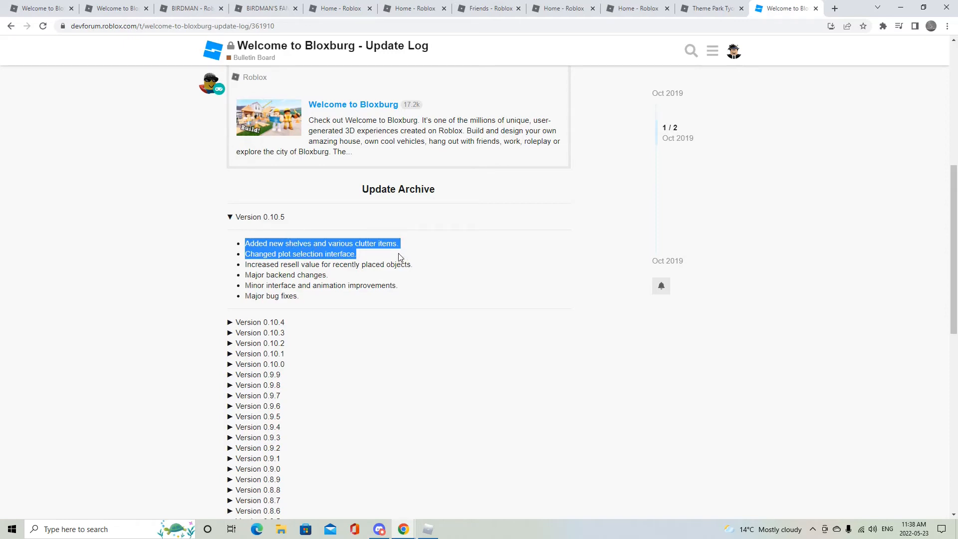
mouse_move(375, 261)
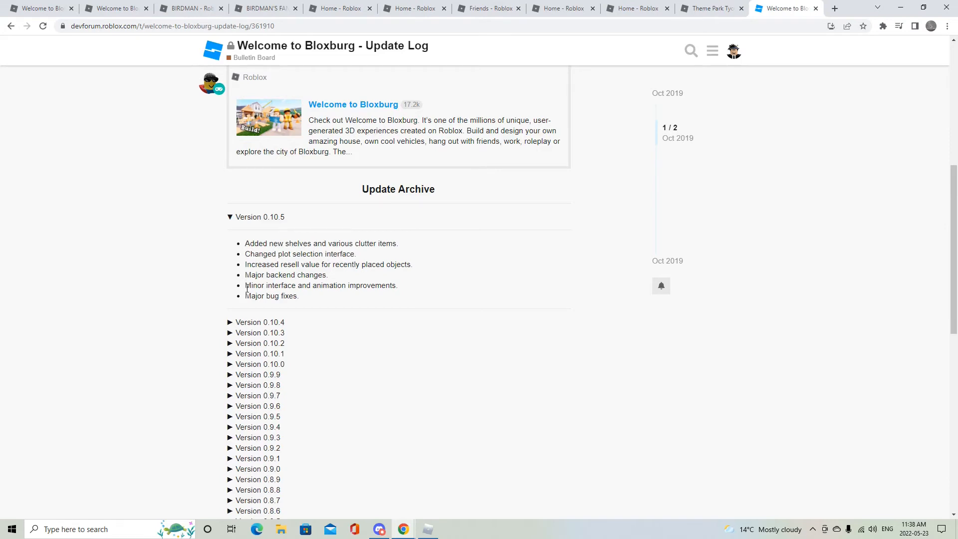
drag(245, 285, 284, 295)
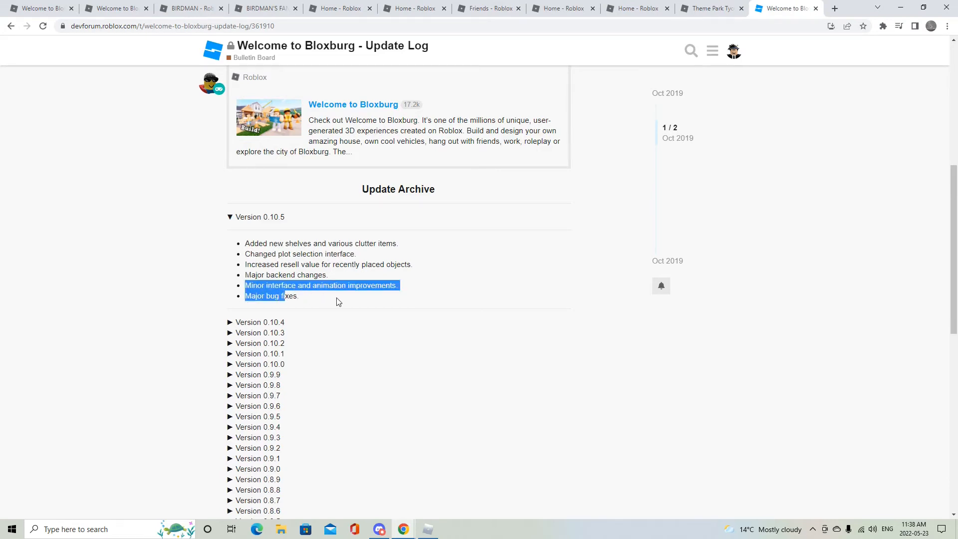
click(475, 274)
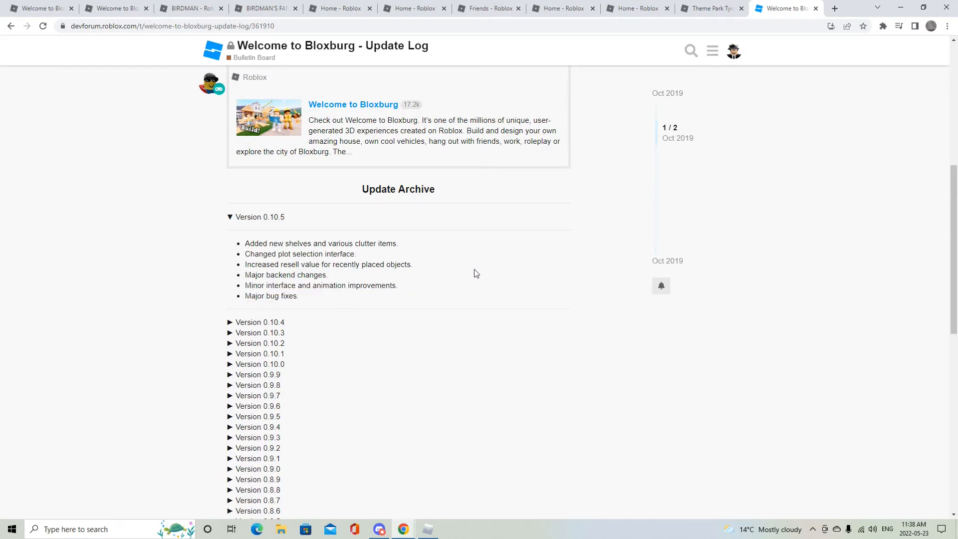
mouse_move(311, 283)
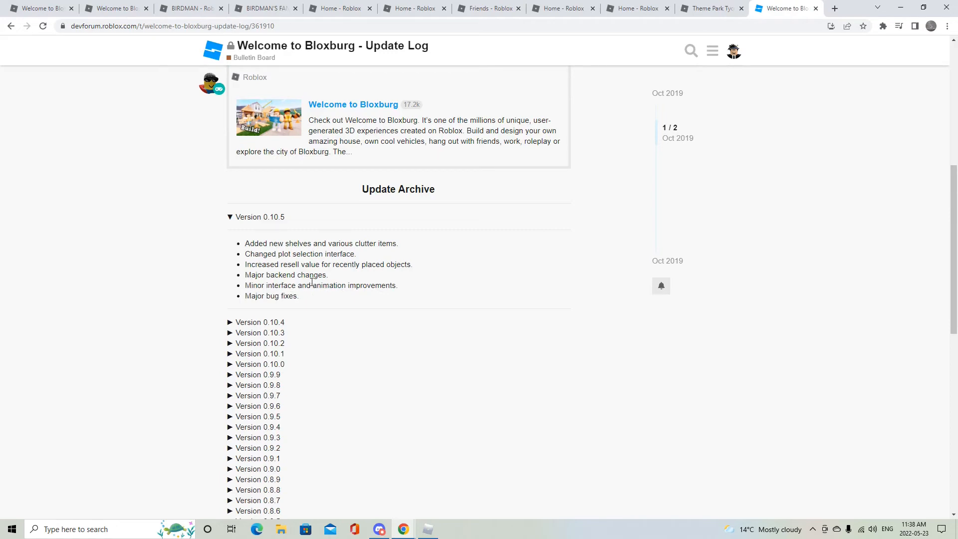
mouse_move(273, 292)
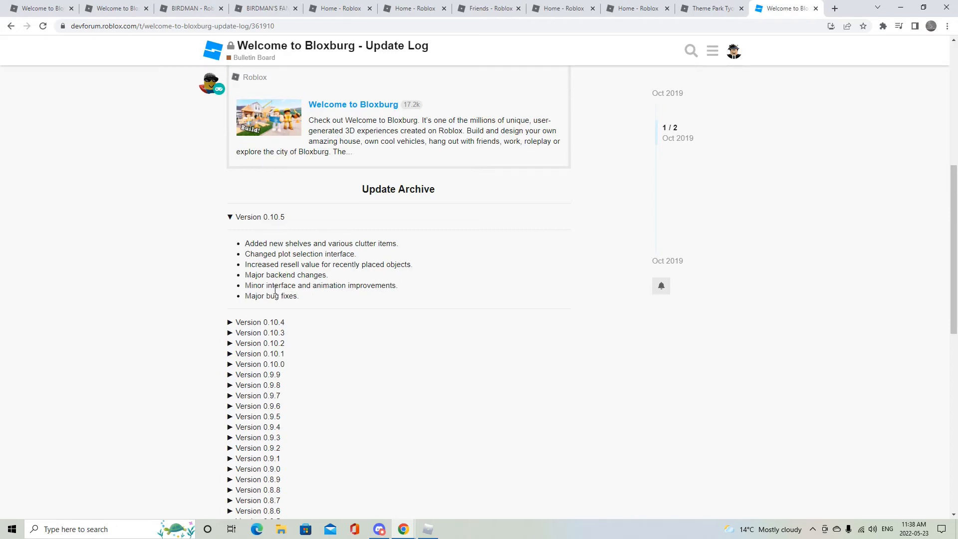
mouse_move(395, 491)
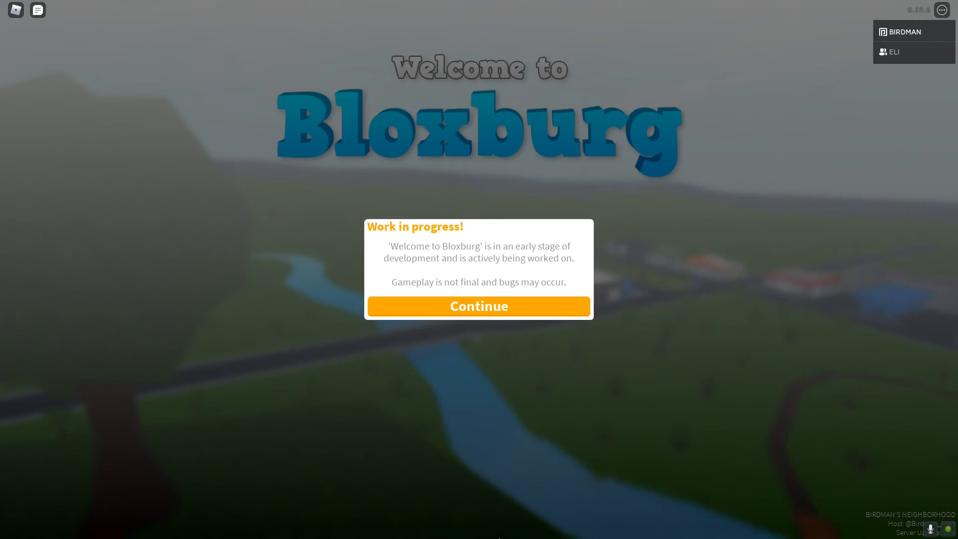
- Dismiss the work-in-progress notice with Continue to reach the new main menu
click(479, 306)
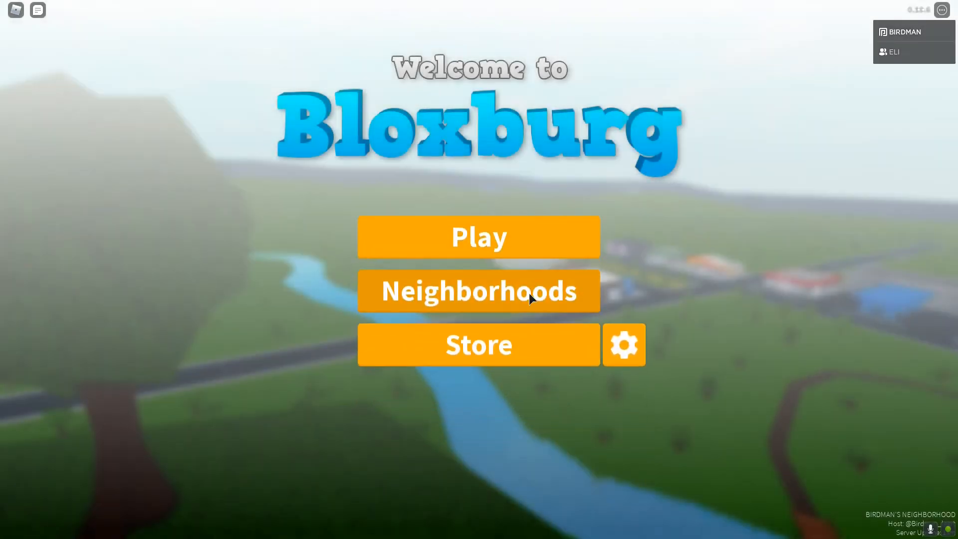
mouse_move(464, 150)
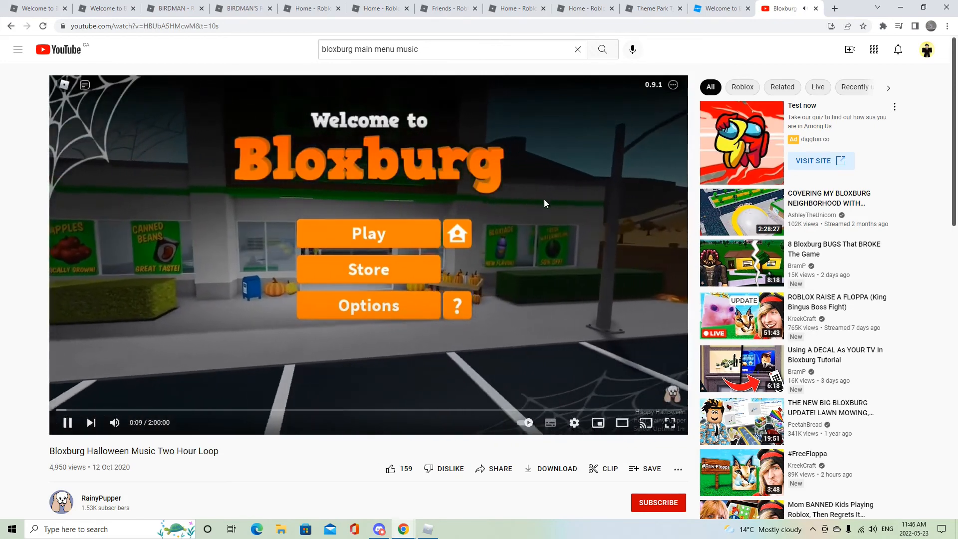
- Return to the Welcome to Bloxburg game after starting the Halloween music loop
click(68, 423)
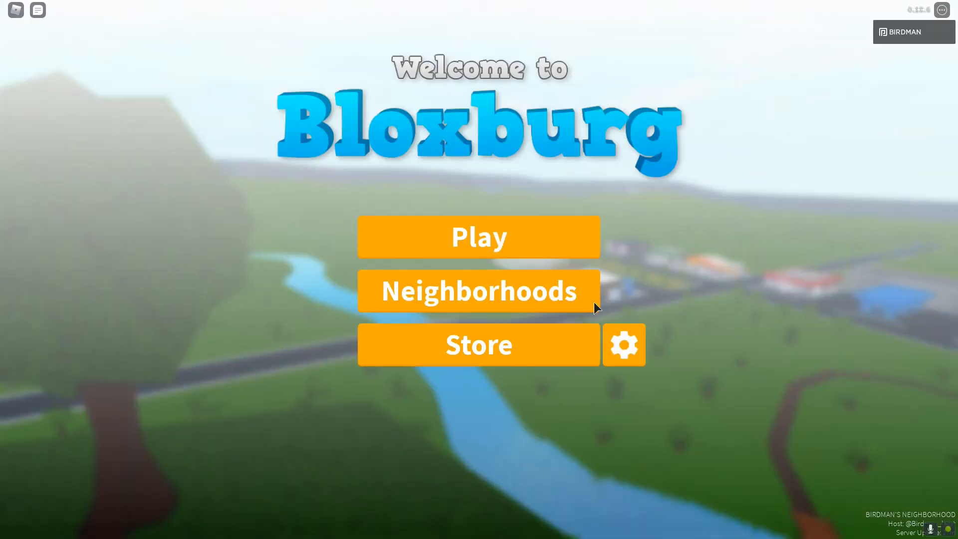
mouse_move(478, 216)
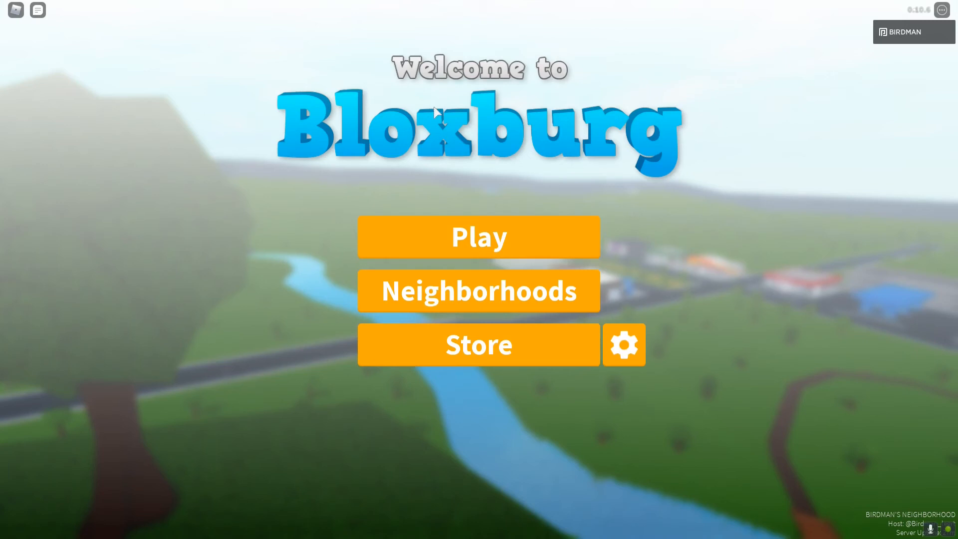
mouse_move(427, 109)
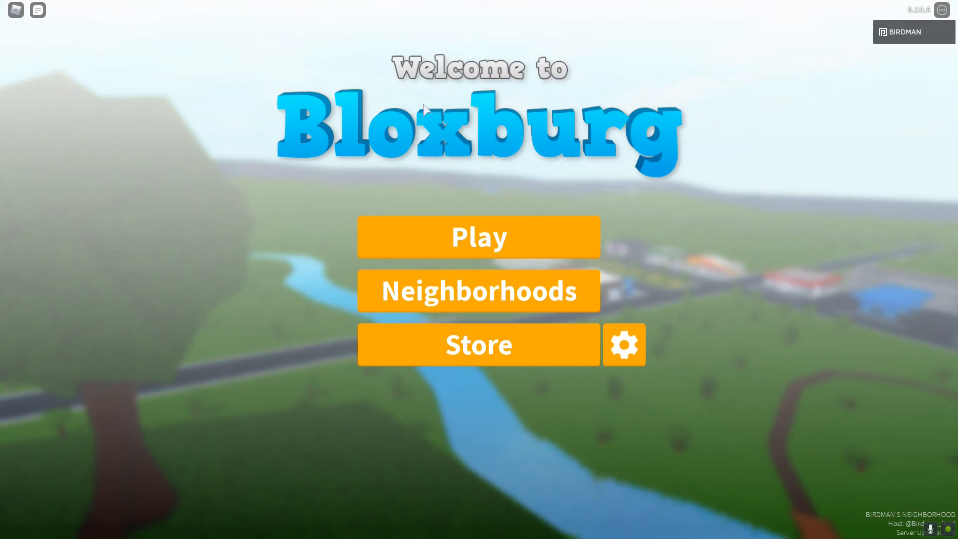
mouse_move(412, 144)
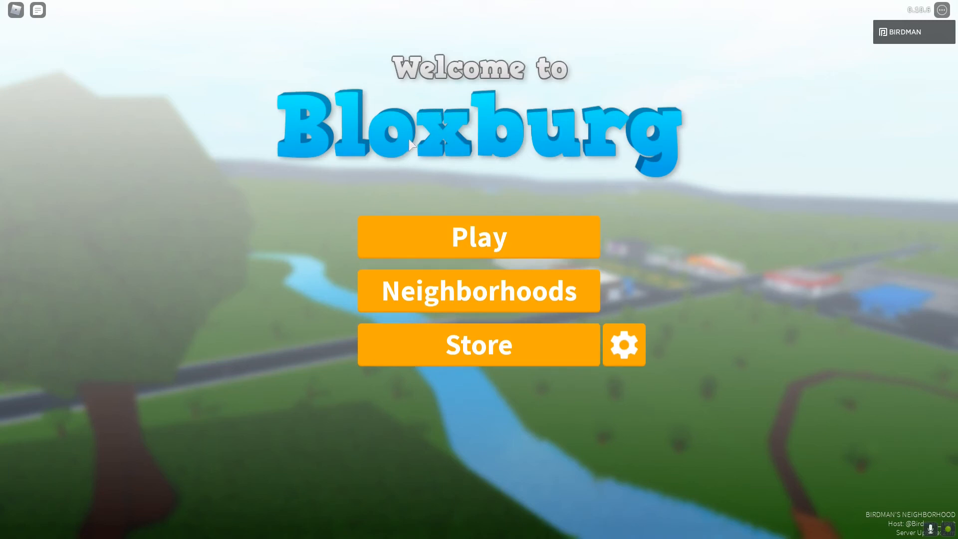
mouse_move(546, 226)
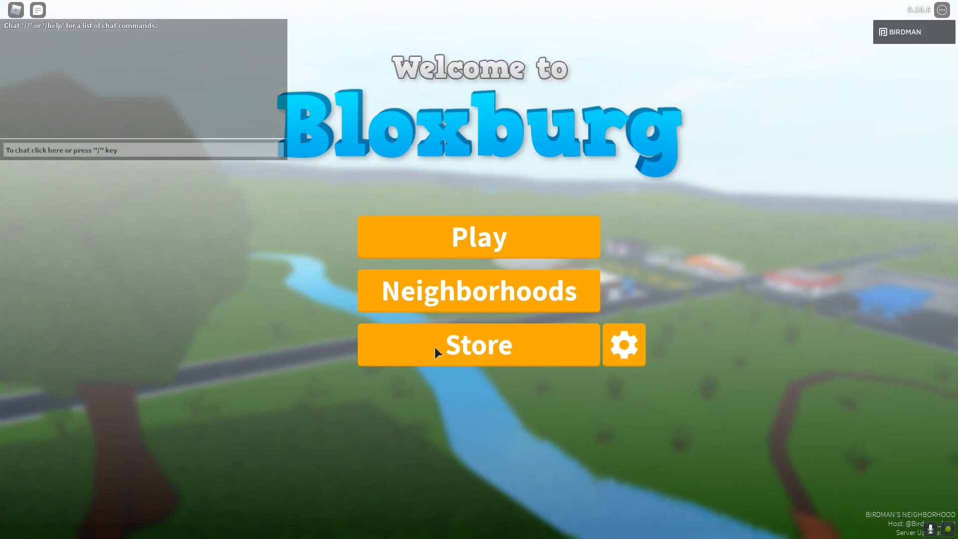
mouse_move(560, 242)
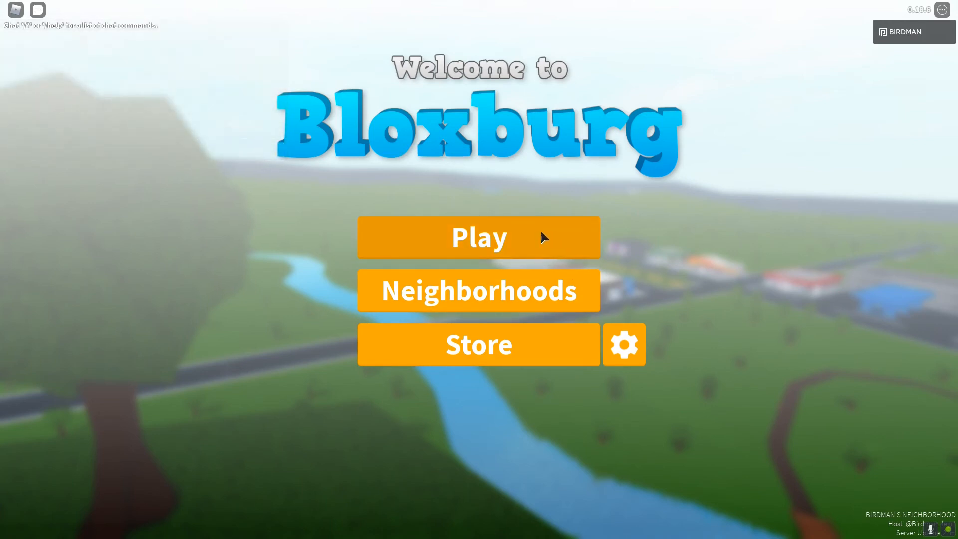
mouse_move(530, 236)
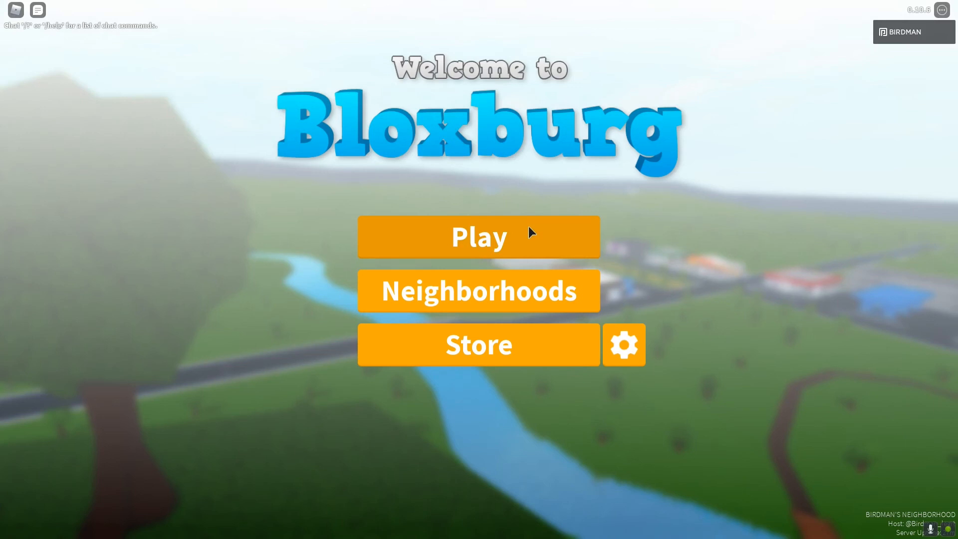